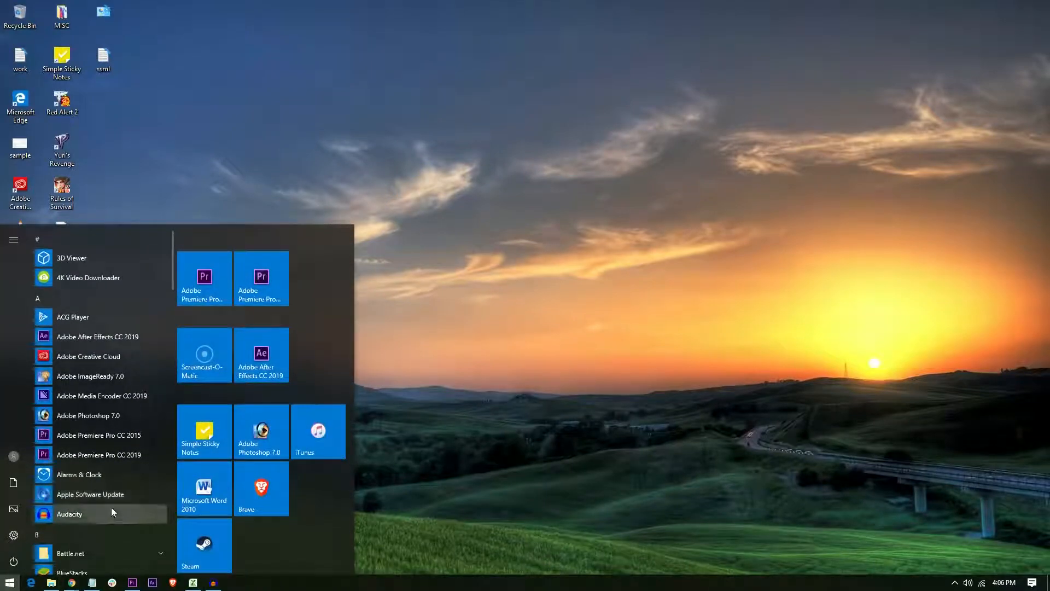
Launch Windows Defender Security Center from the Start menu and maximize it
scroll(down, 3)
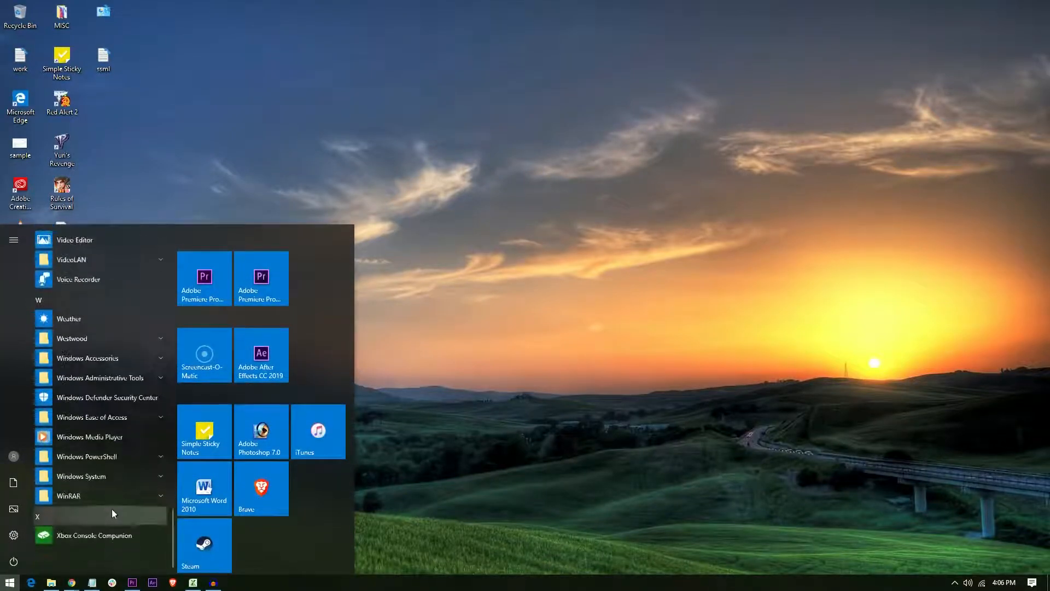
mouse_move(91, 417)
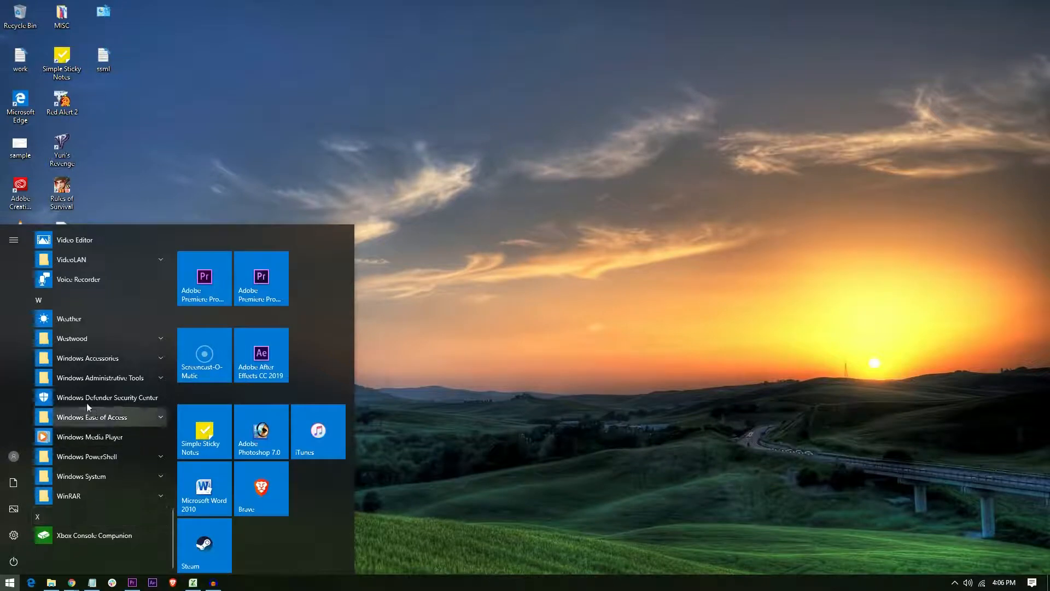
click(107, 397)
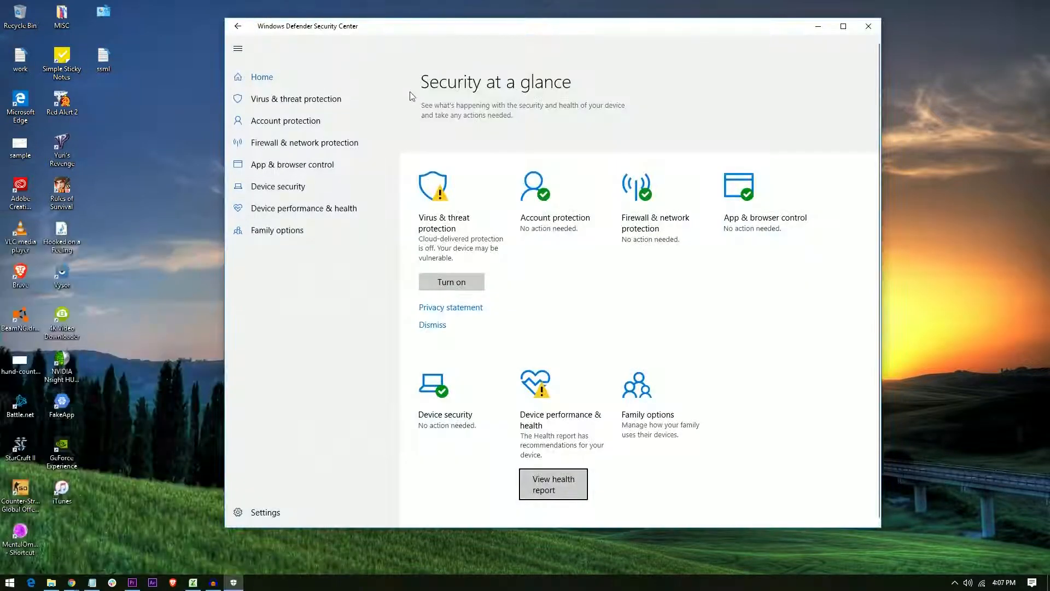
click(842, 26)
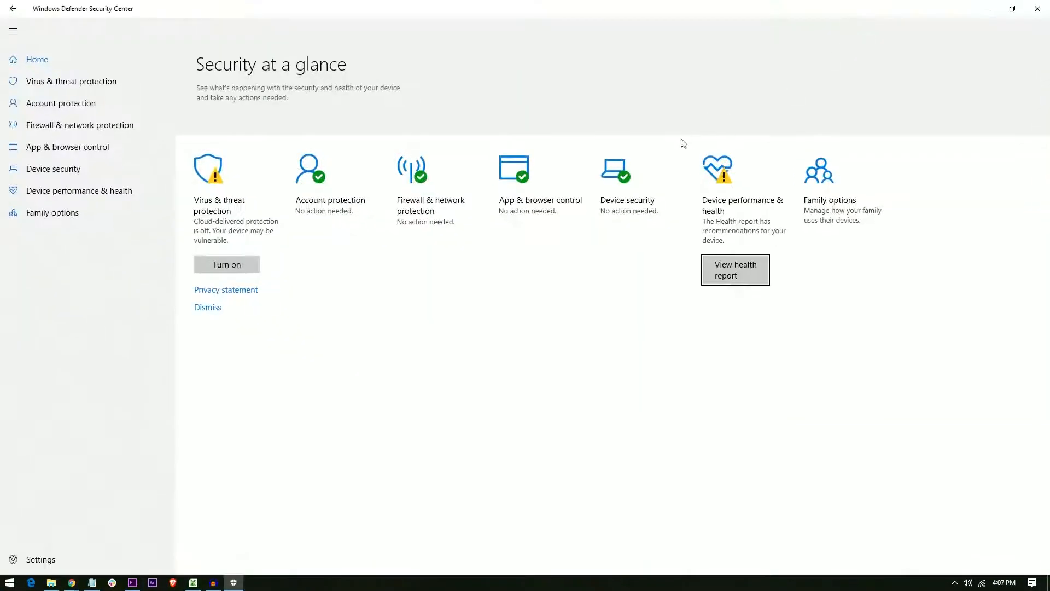
mouse_move(44, 68)
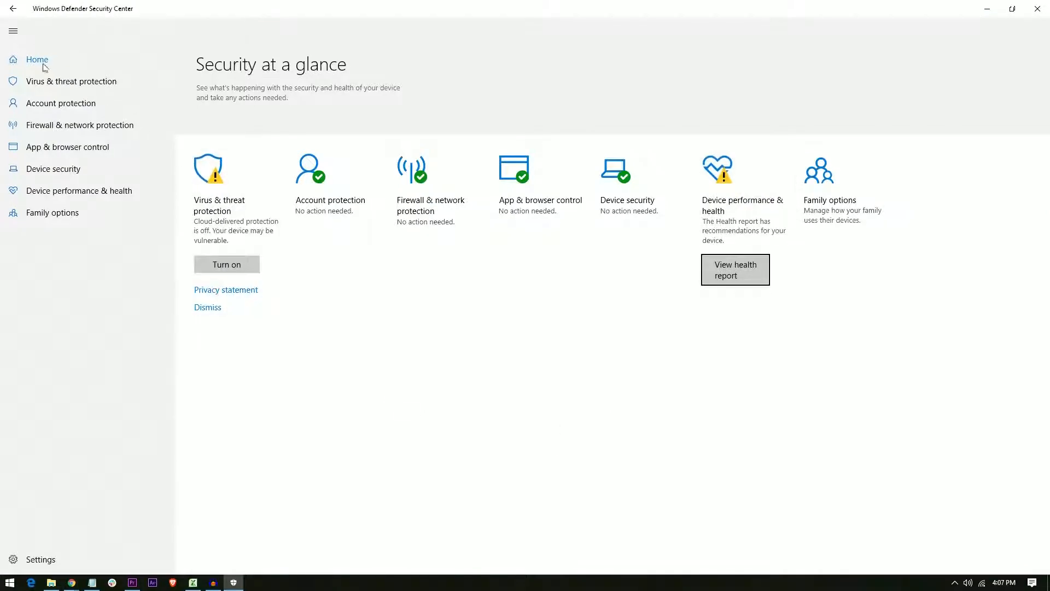
mouse_move(838, 295)
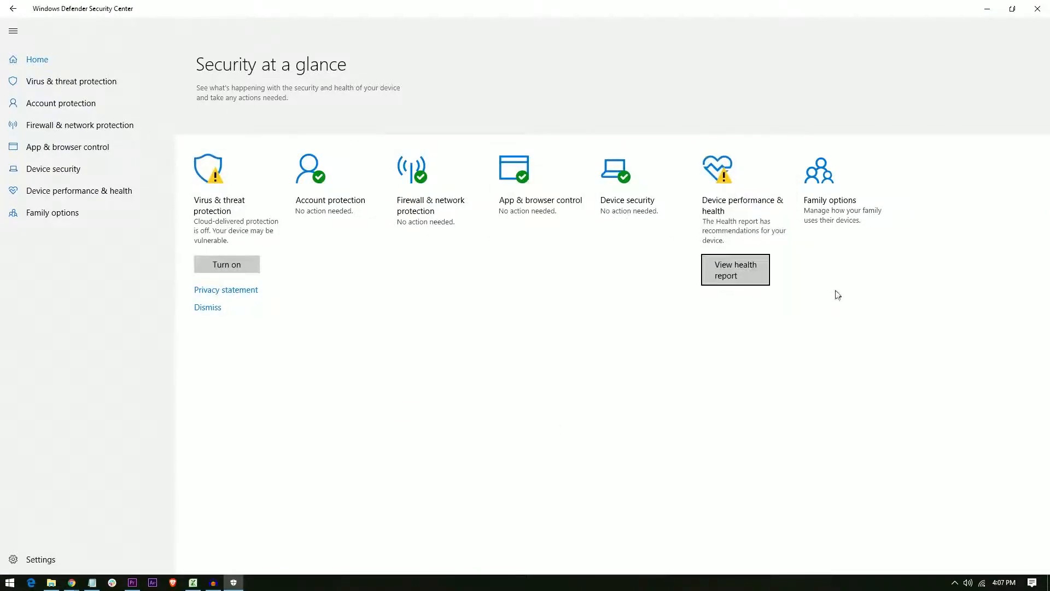
Check Core isolation under Device security (Memory integrity off), then return Home
click(53, 167)
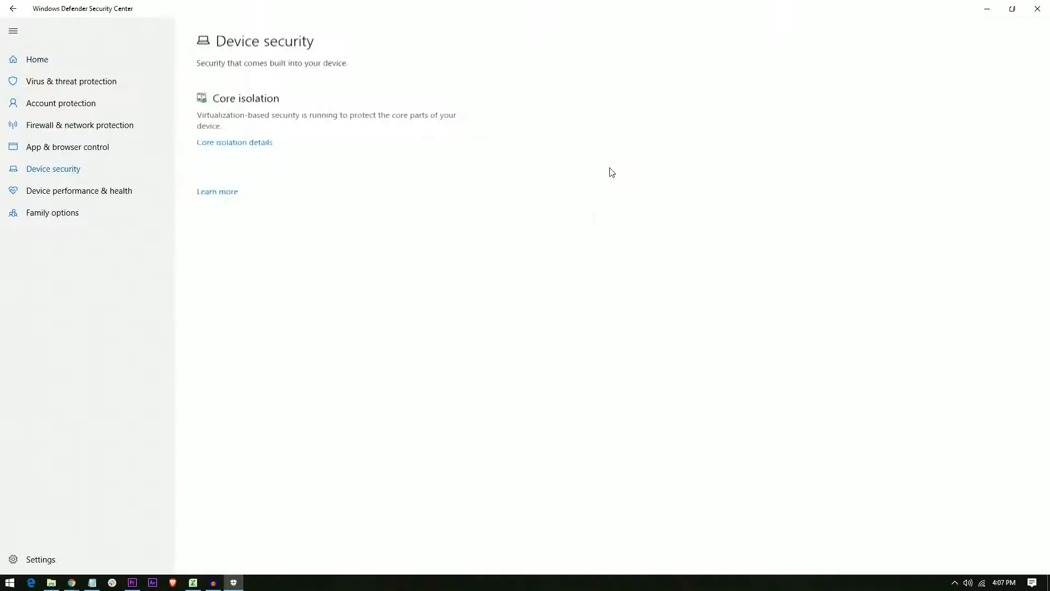
mouse_move(318, 129)
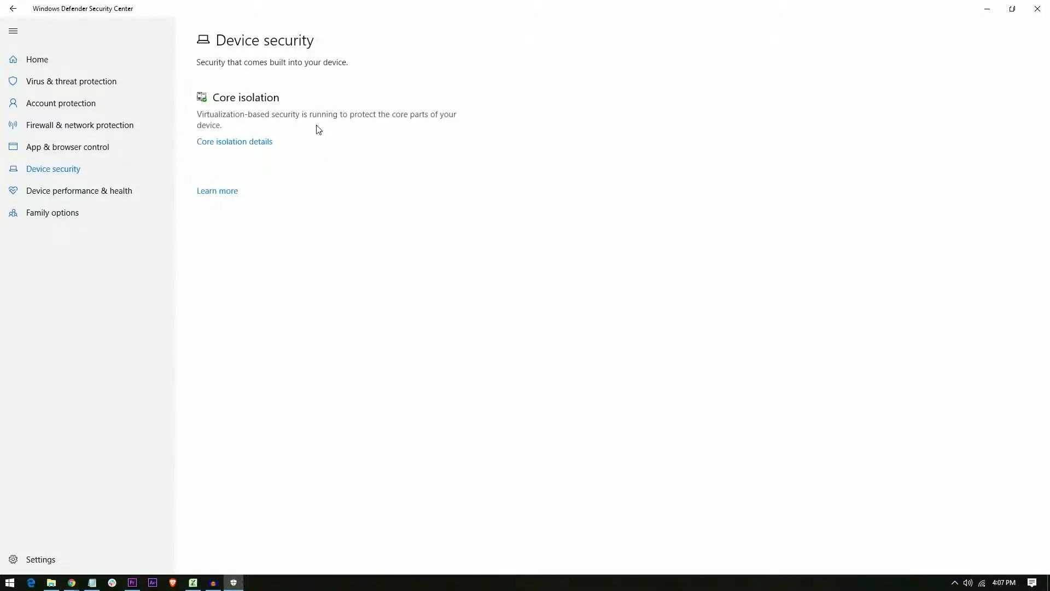
click(234, 141)
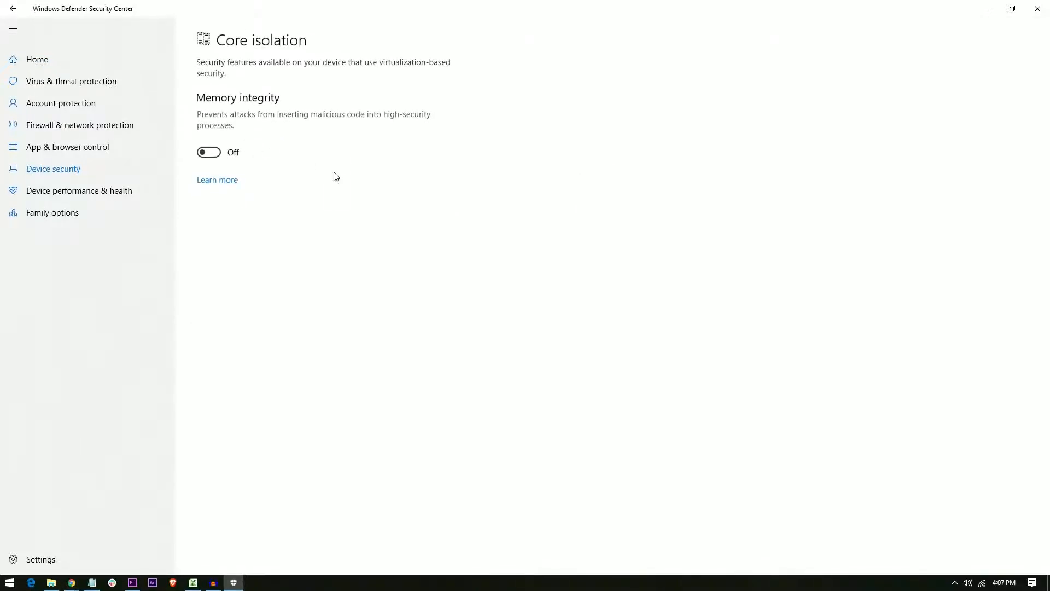
mouse_move(37, 64)
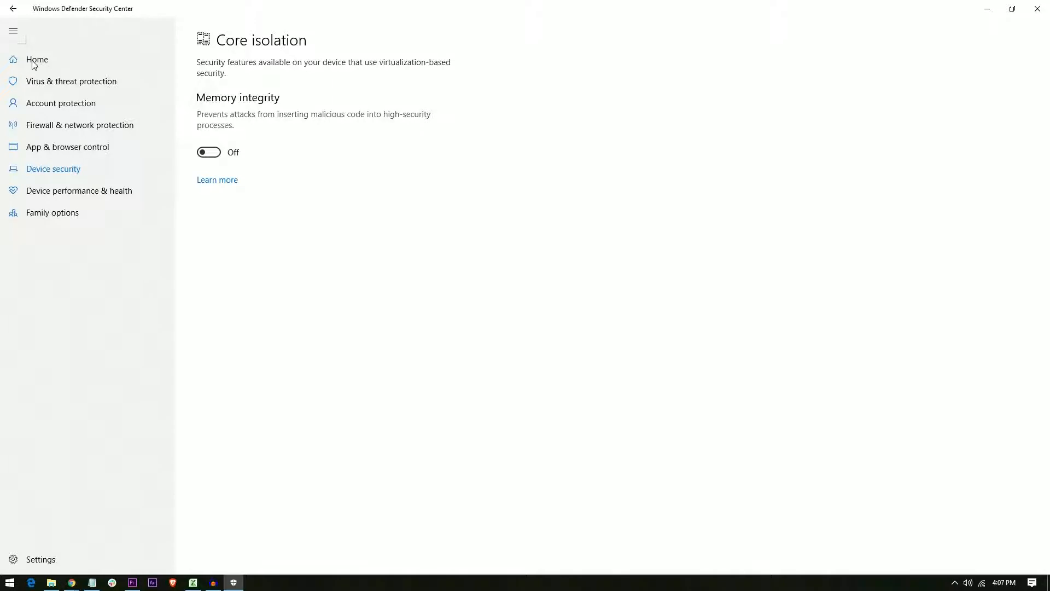
click(37, 59)
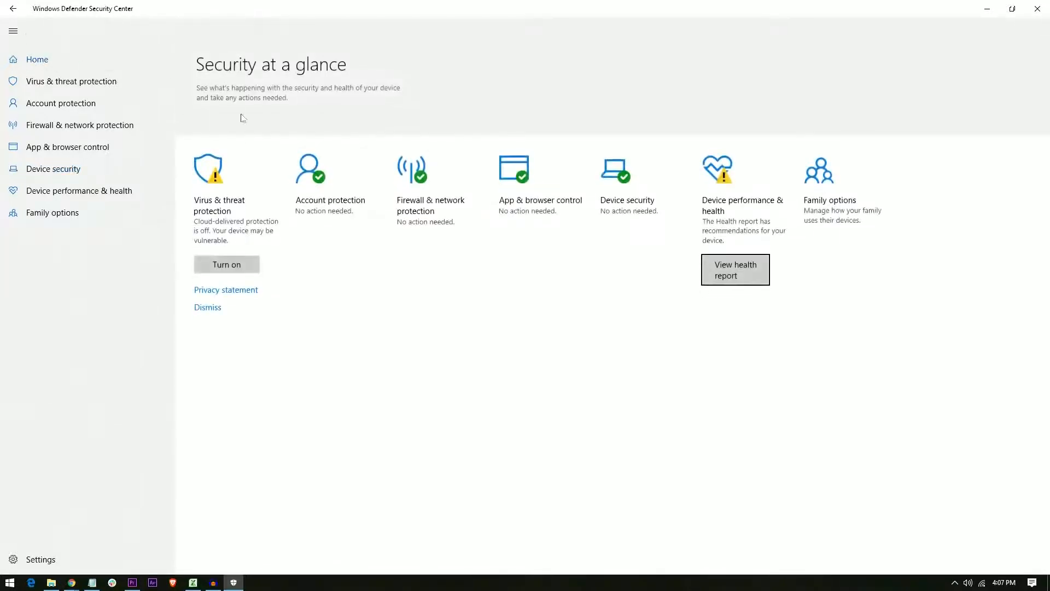
mouse_move(402, 195)
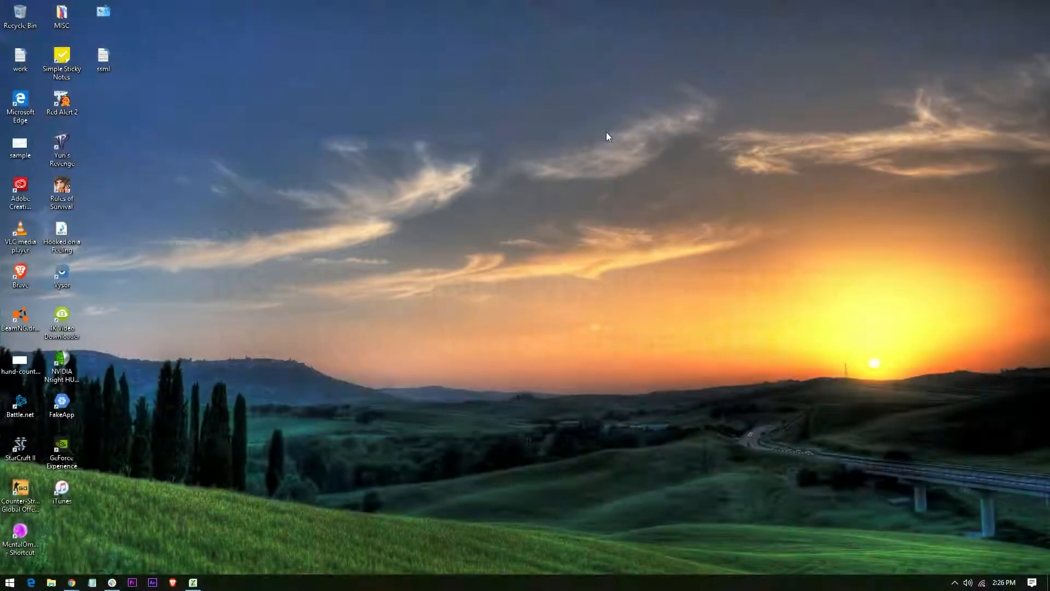
mouse_move(541, 200)
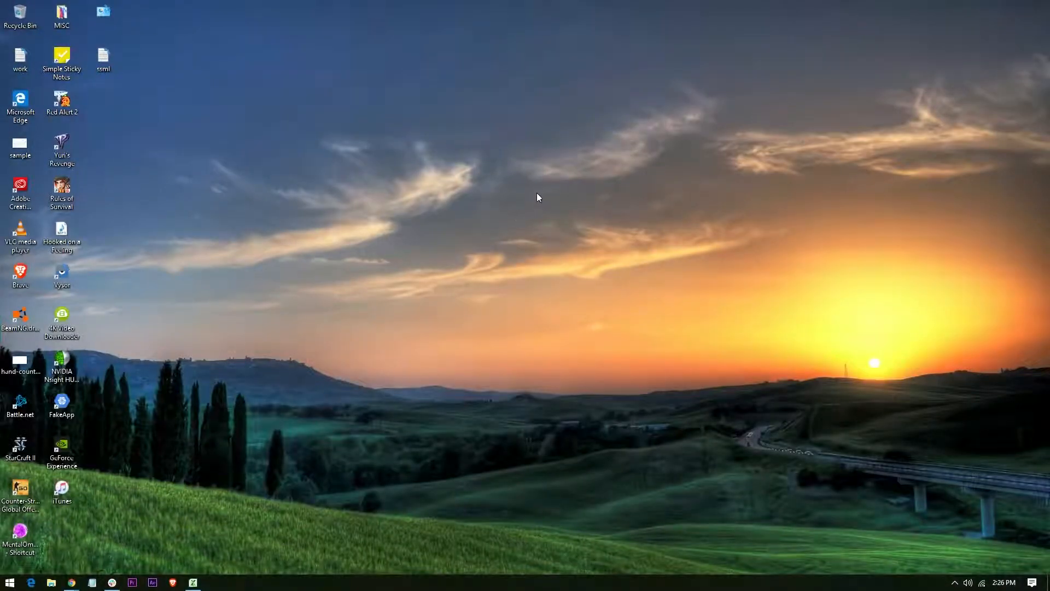
mouse_move(153, 505)
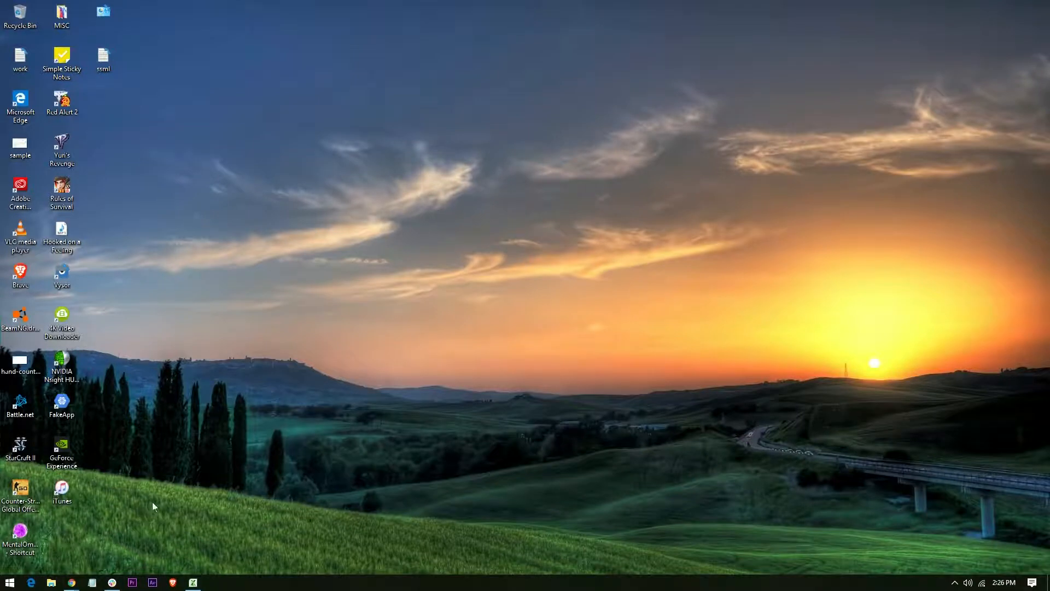
mouse_move(9, 582)
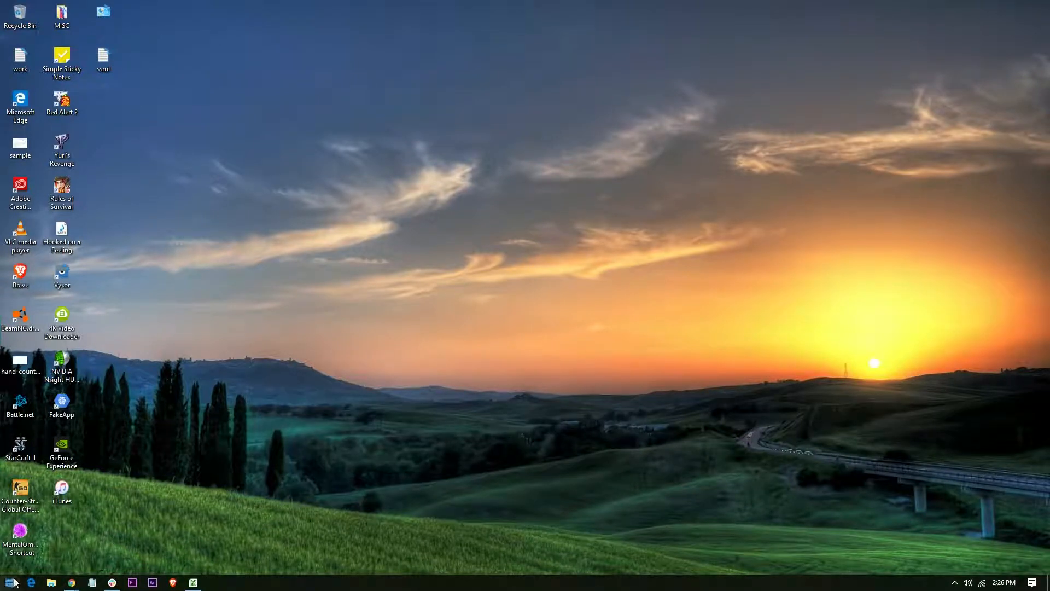
Search for 'windows security' and open the Windows Defender settings result
right_click(10, 582)
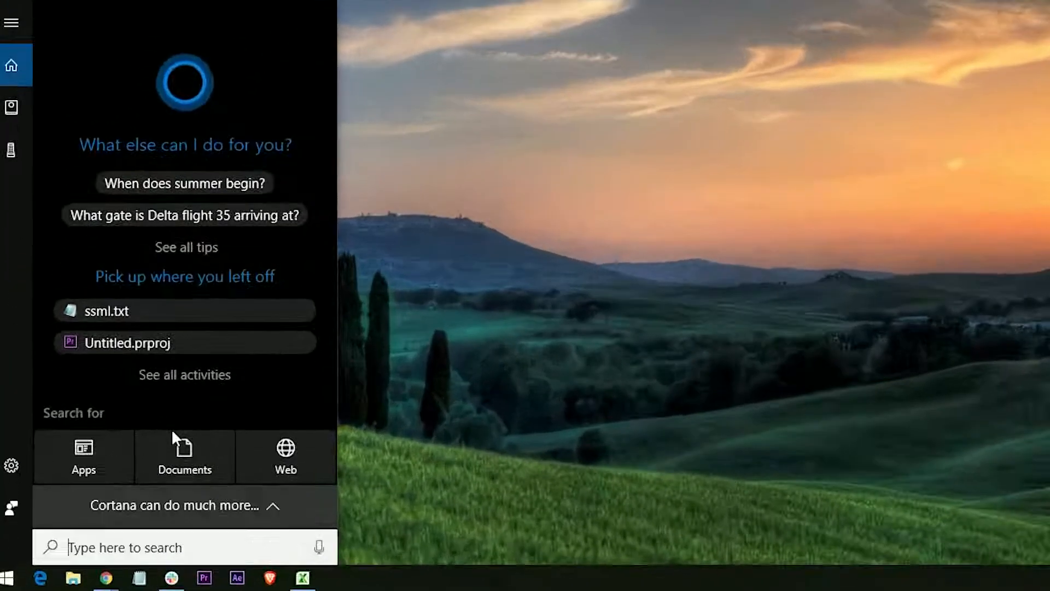
text(windows se)
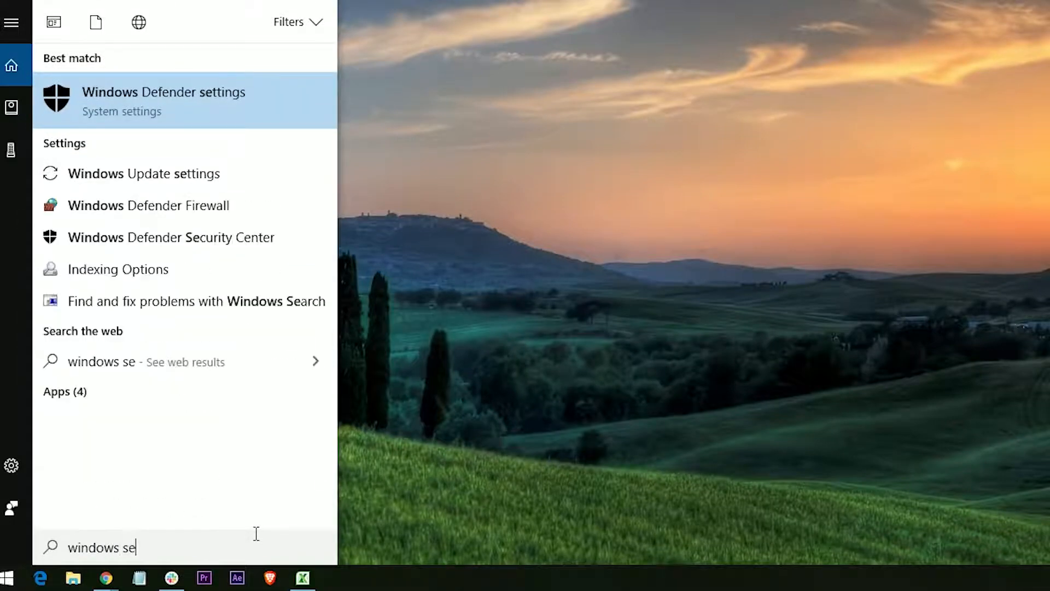
text(curity)
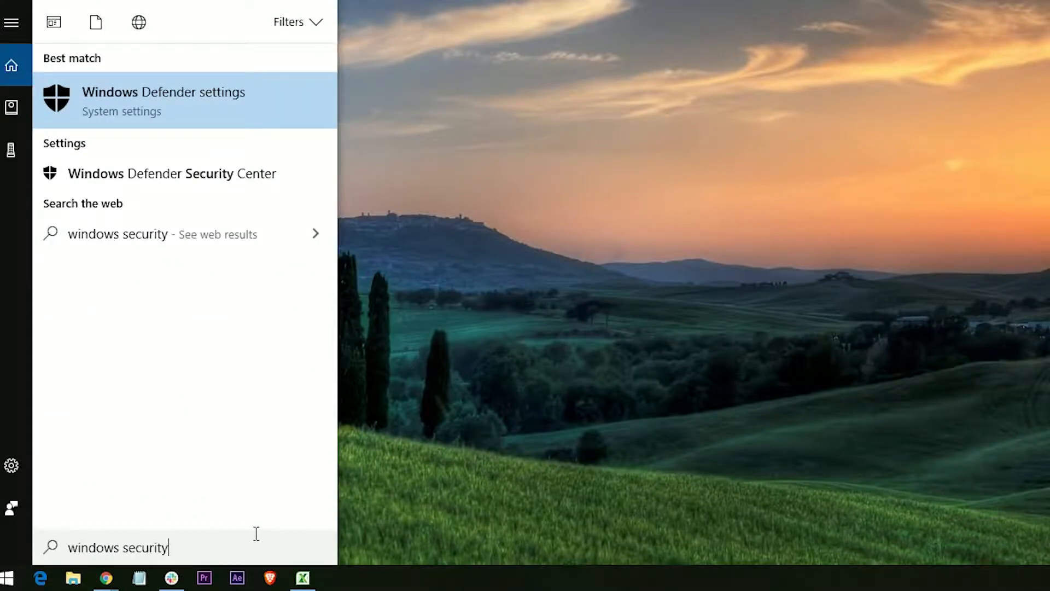
click(163, 101)
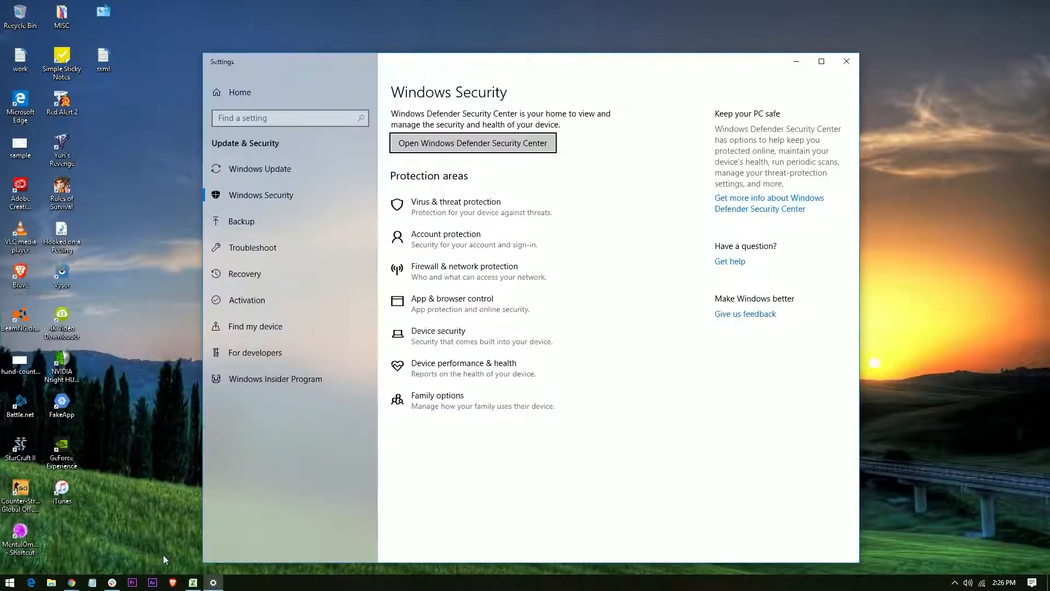
mouse_move(456, 206)
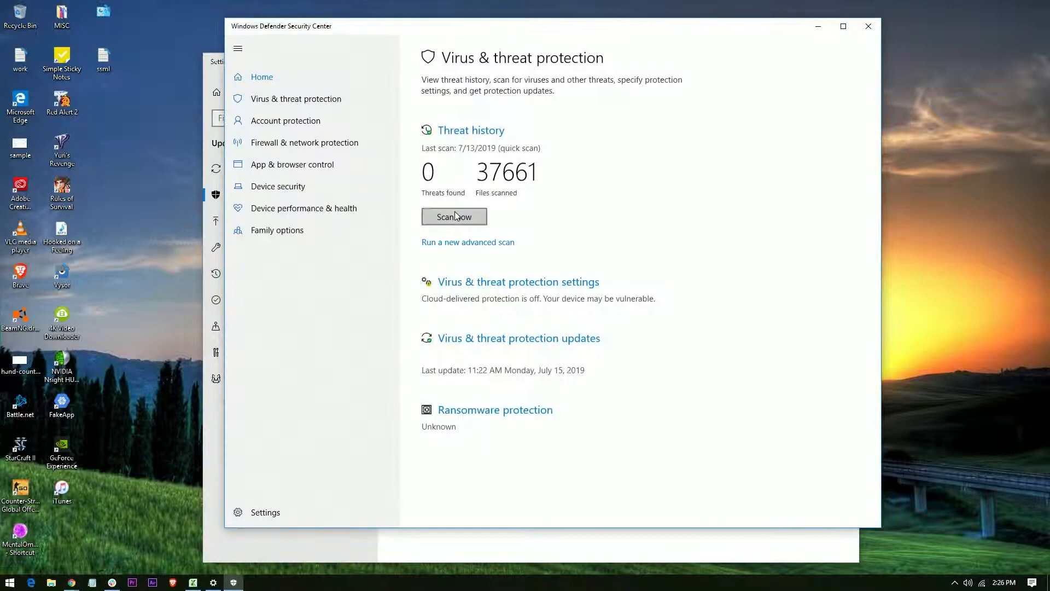
mouse_move(553, 290)
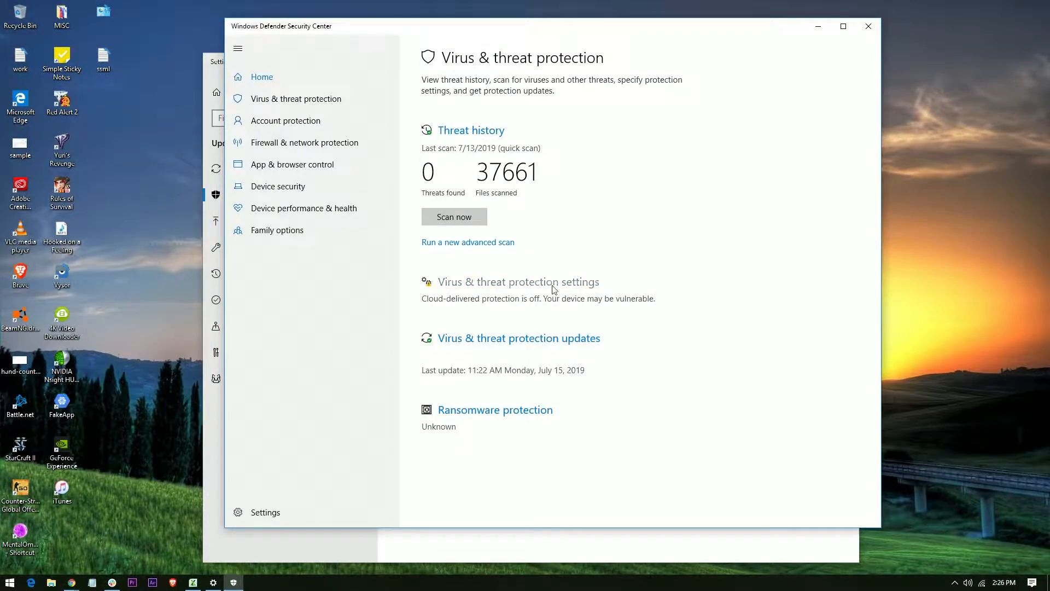
Turn Real-time protection off, approve the UAC prompt, and close the security center
click(518, 282)
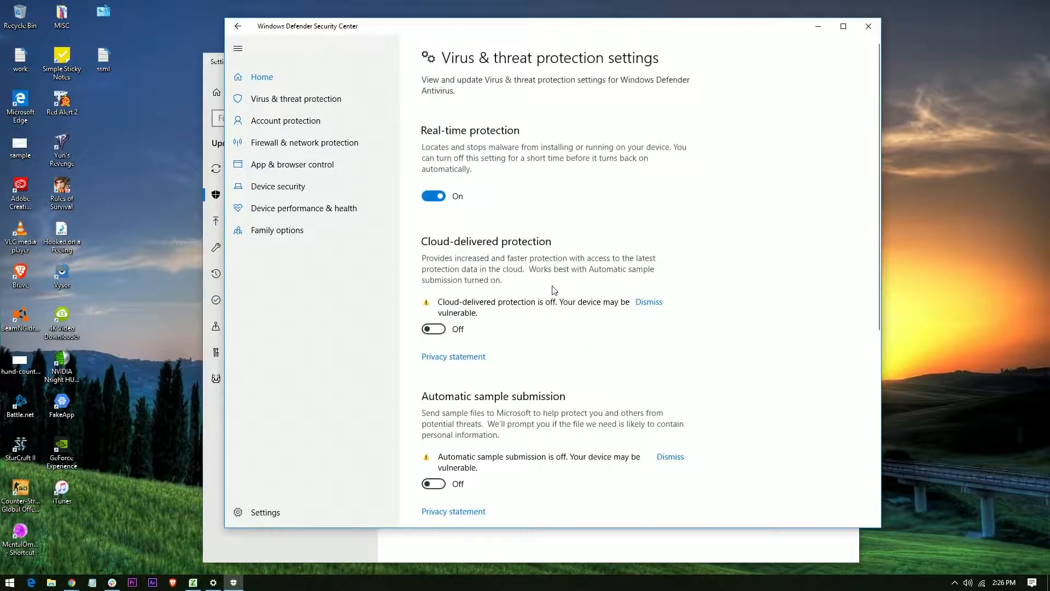
mouse_move(487, 239)
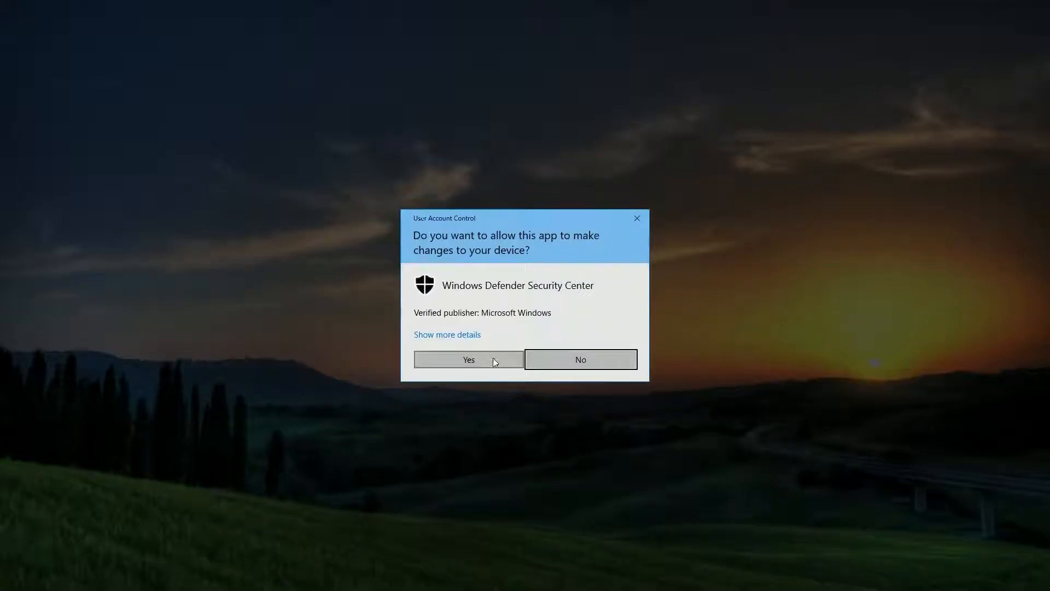
click(468, 360)
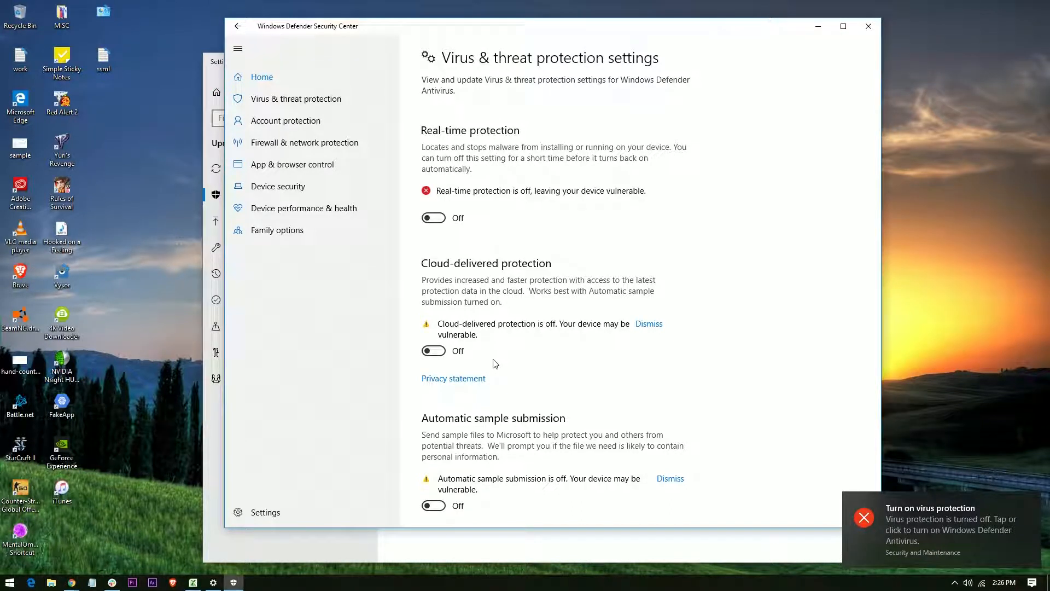
click(864, 516)
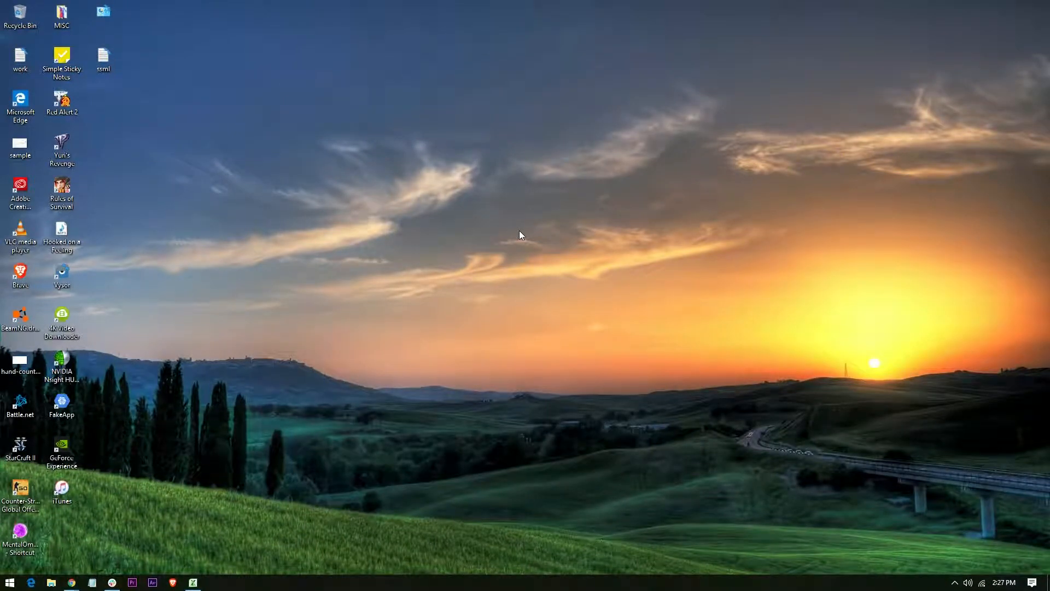
Search 'regedit' and launch Registry Editor, approving the UAC prompt
right_click(9, 582)
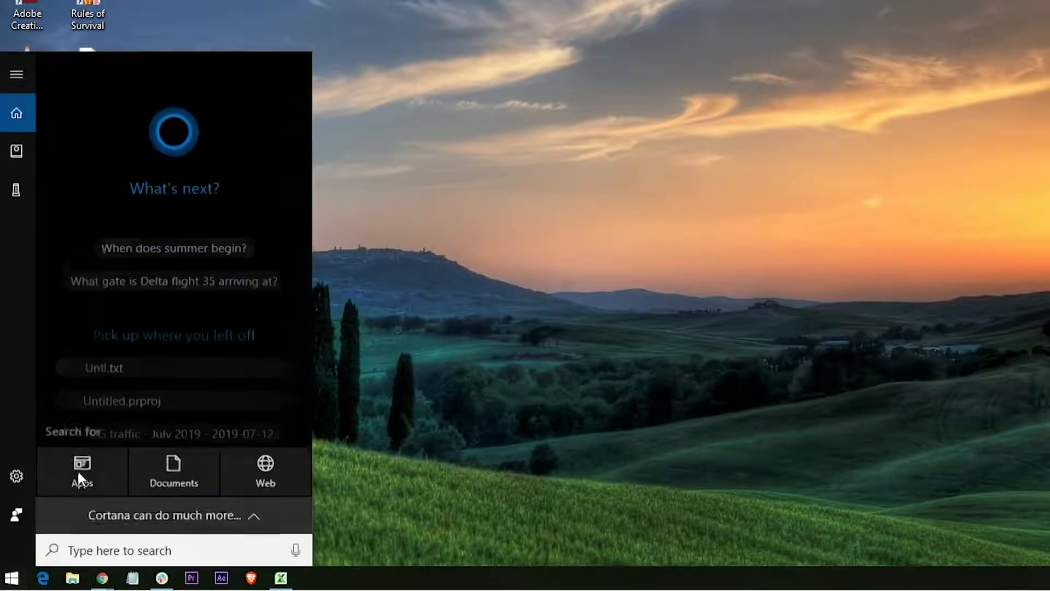
text(reged)
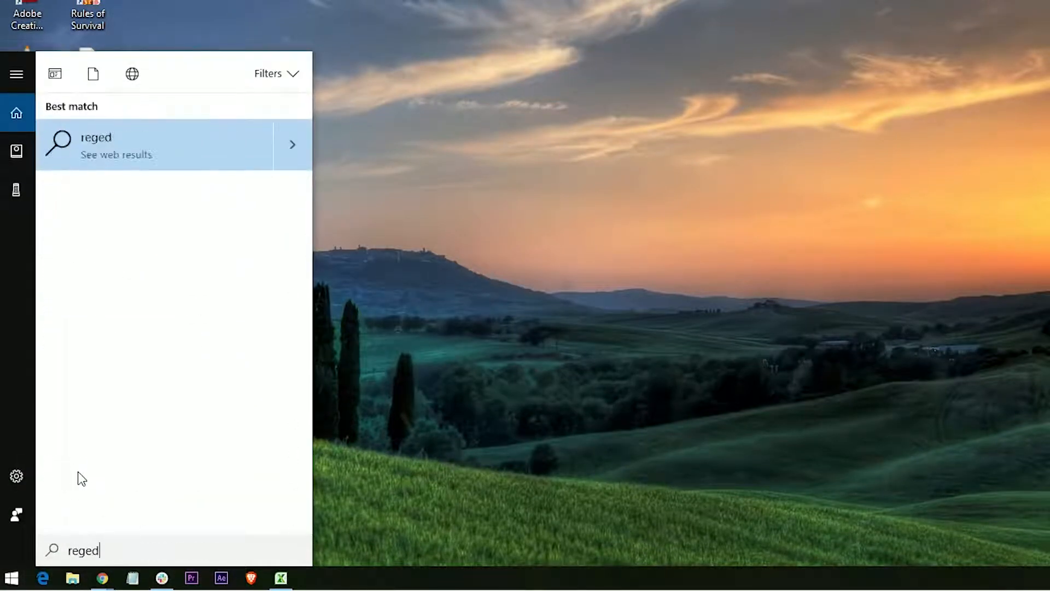
text(it)
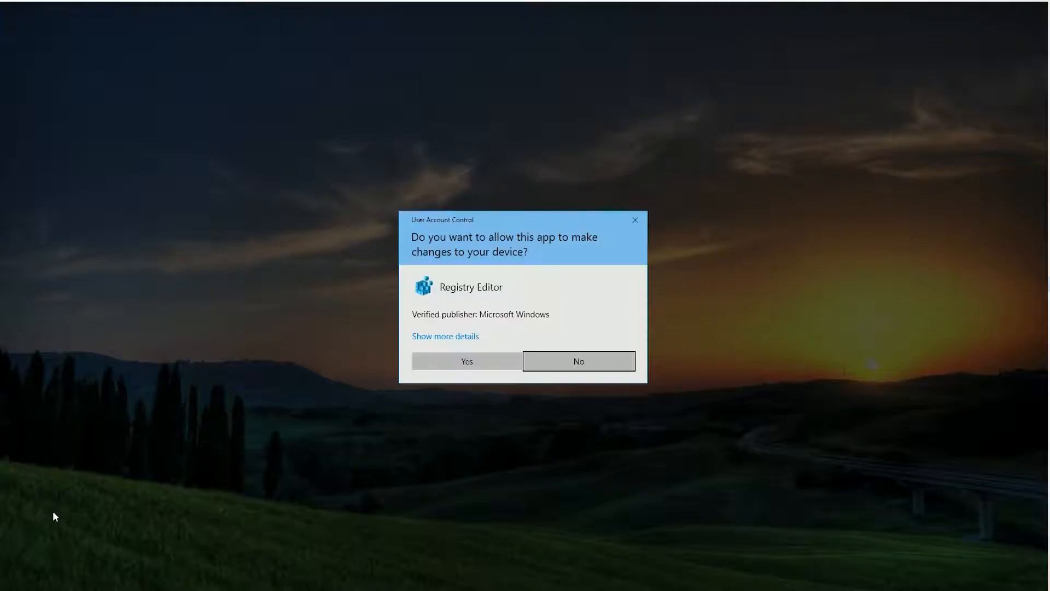
click(466, 361)
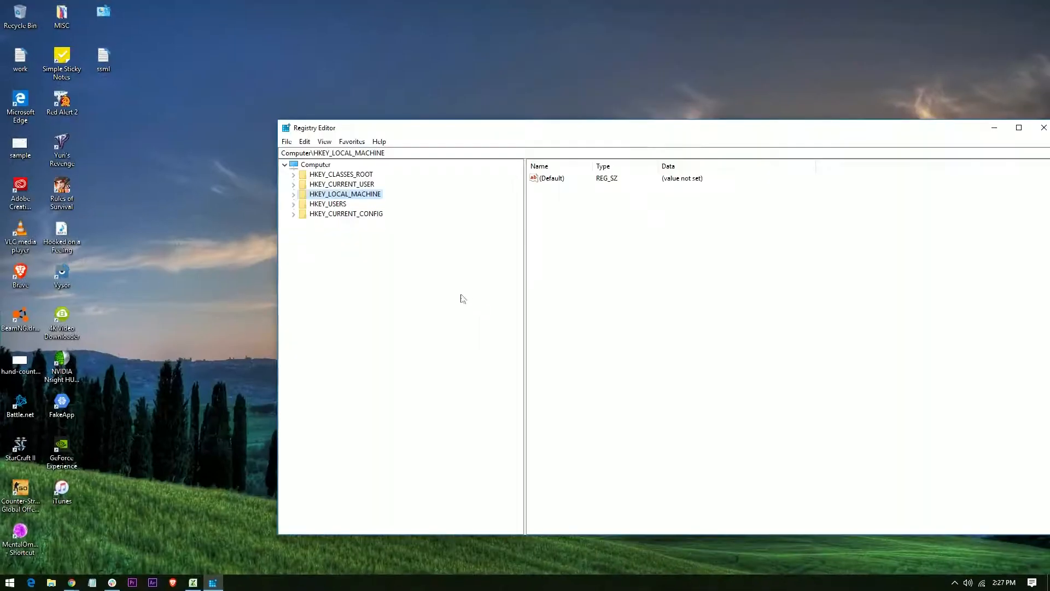
Maximize Registry Editor and navigate to HKLM\SOFTWARE\Policies\Microsoft\Windows Defender
click(1018, 127)
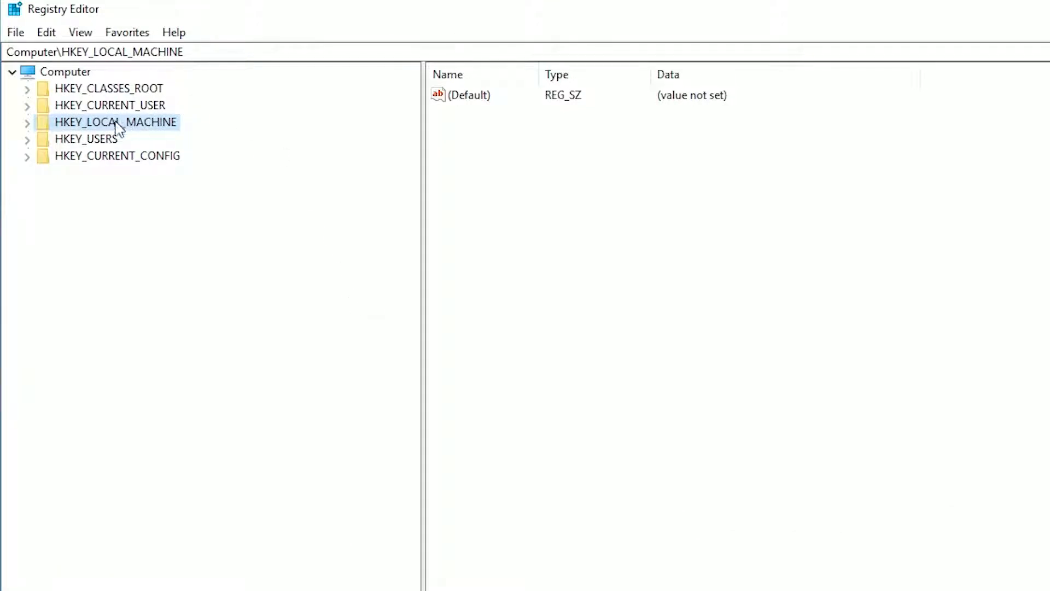
click(28, 122)
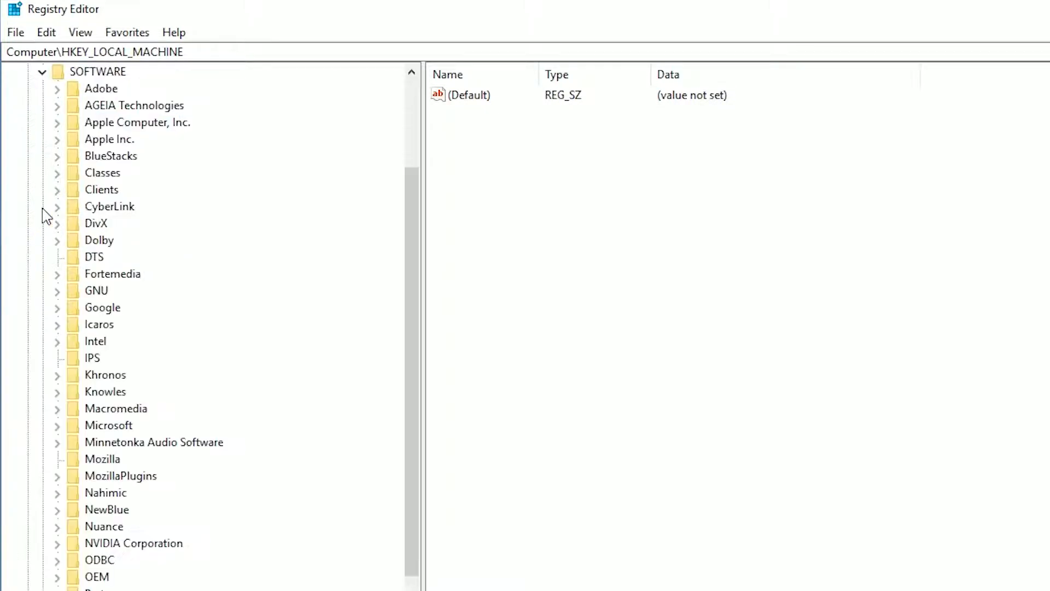
mouse_move(99, 251)
text(\SOFTWARE\Policies)
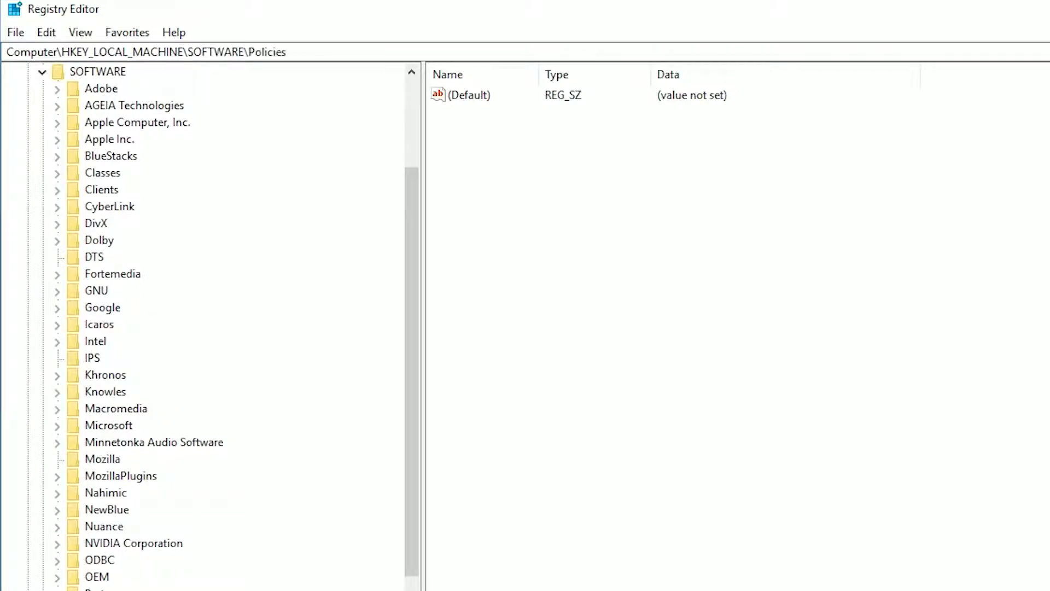
click(57, 424)
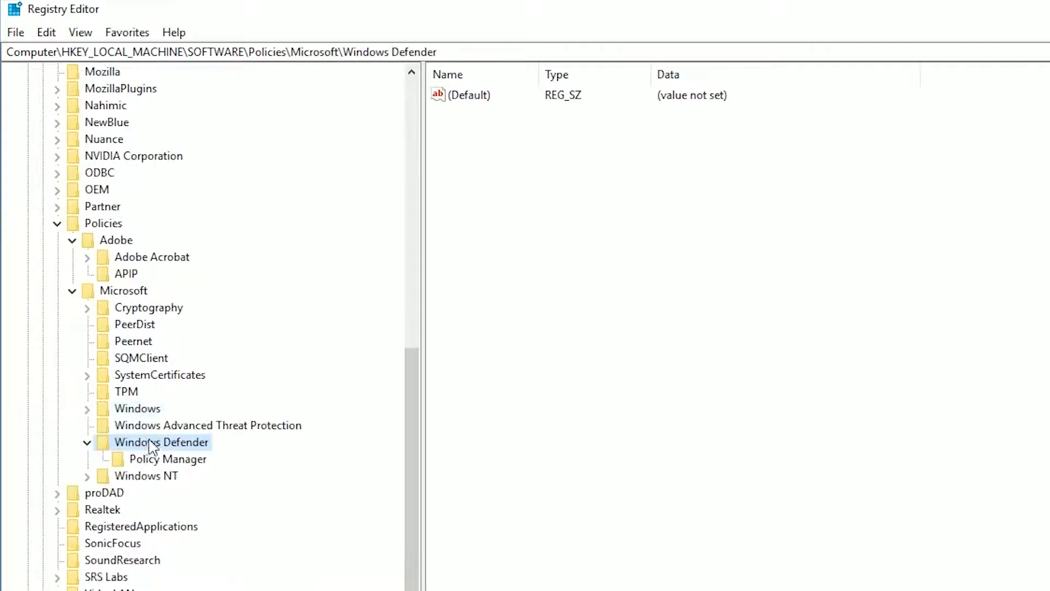
right_click(161, 442)
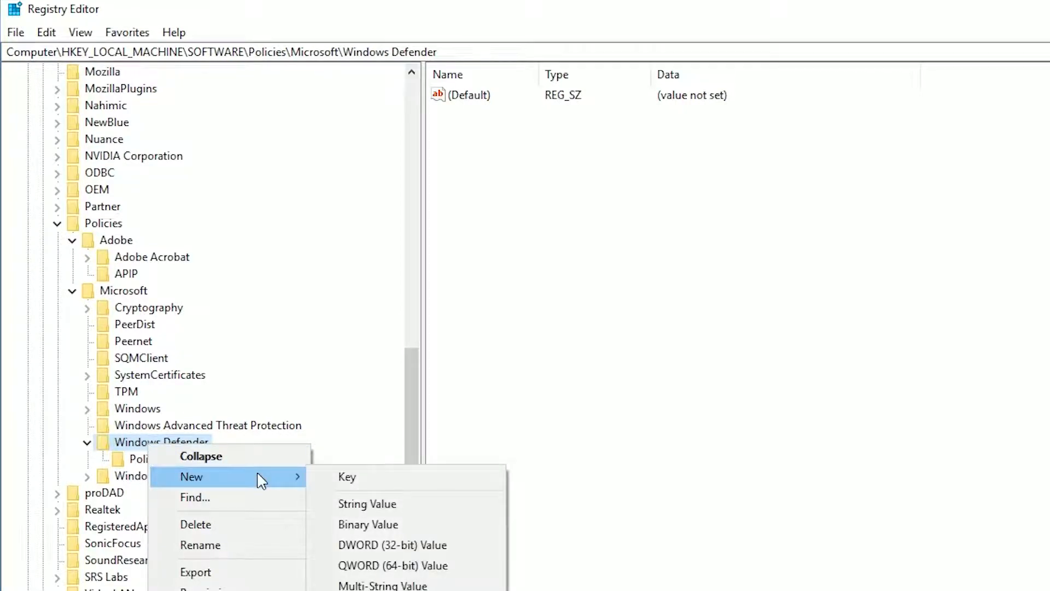
Create a new DWORD (32-bit) value named DisableAntiSpyware
click(392, 544)
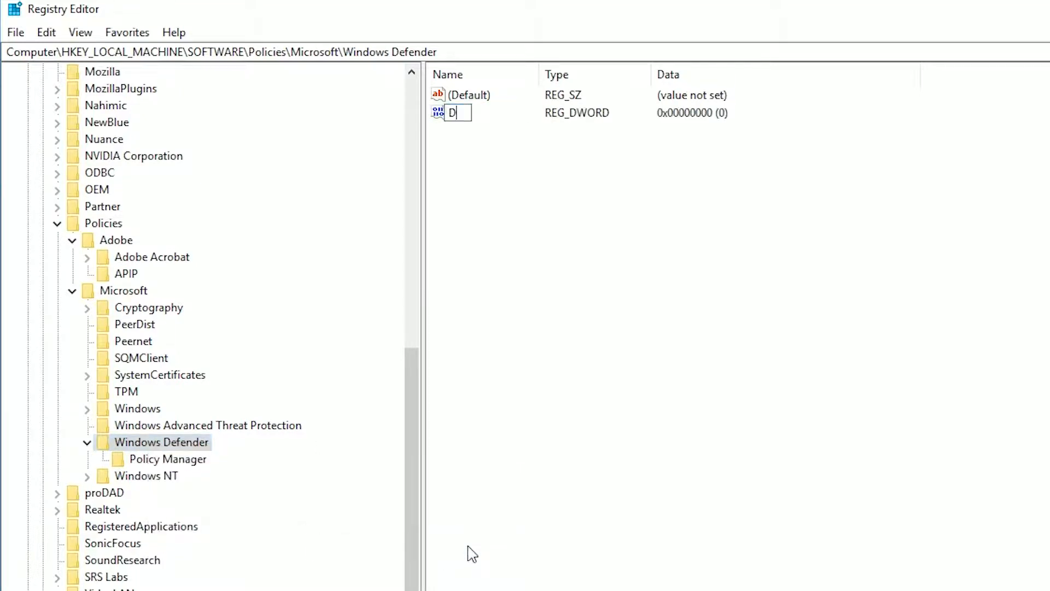
text(isable)
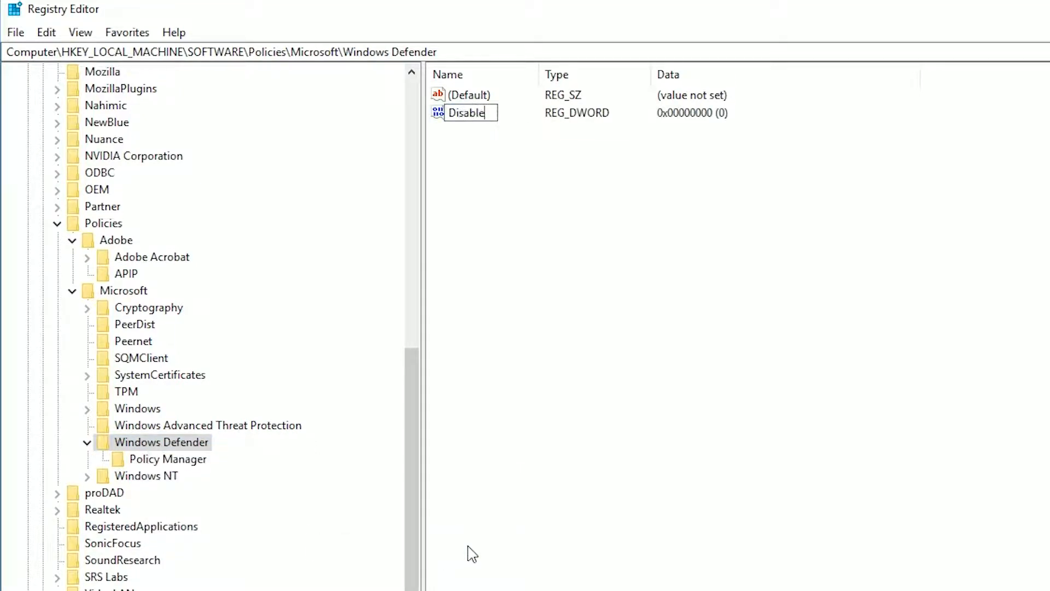
text(An)
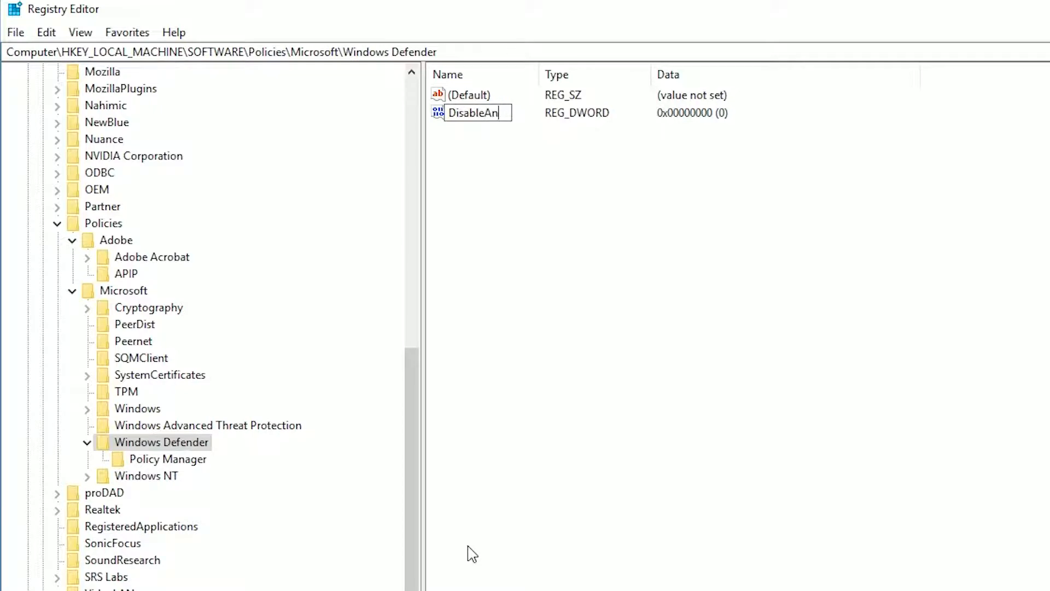
text(tiSpywa)
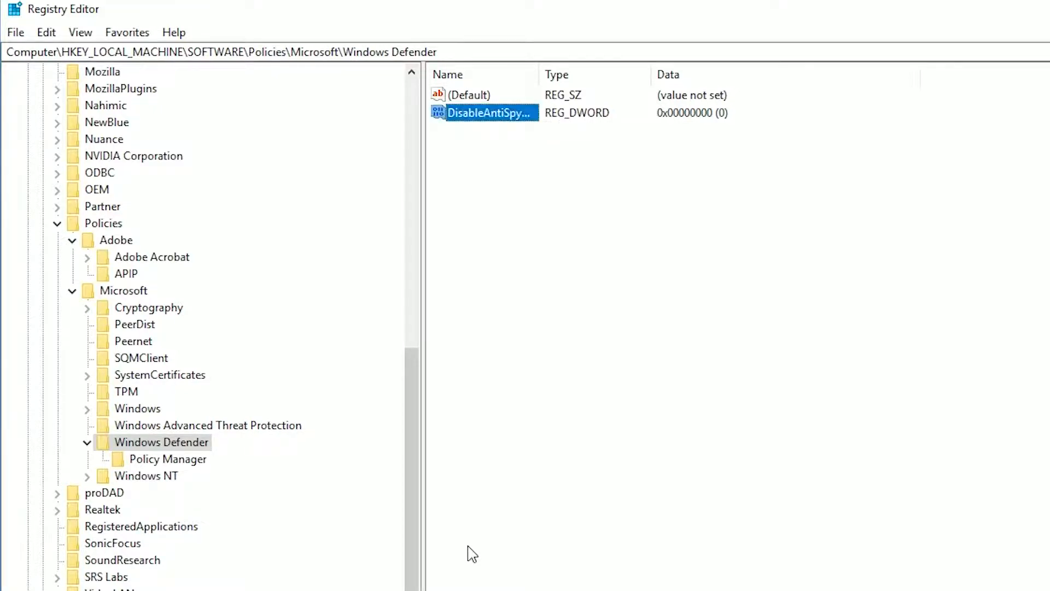
Set the DisableAntiSpyware value data to 1
double_click(492, 113)
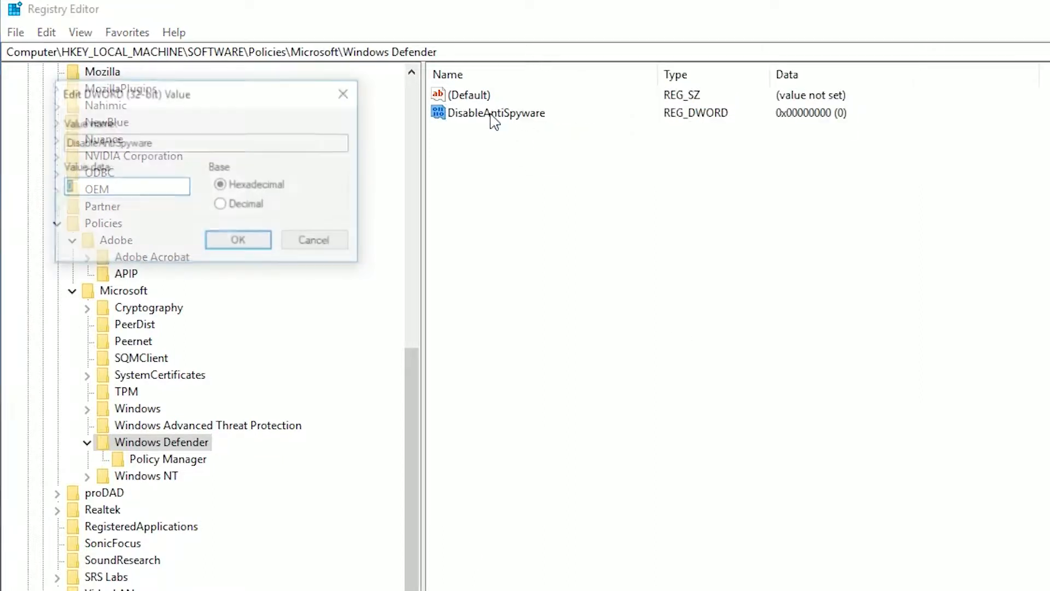
text(1)
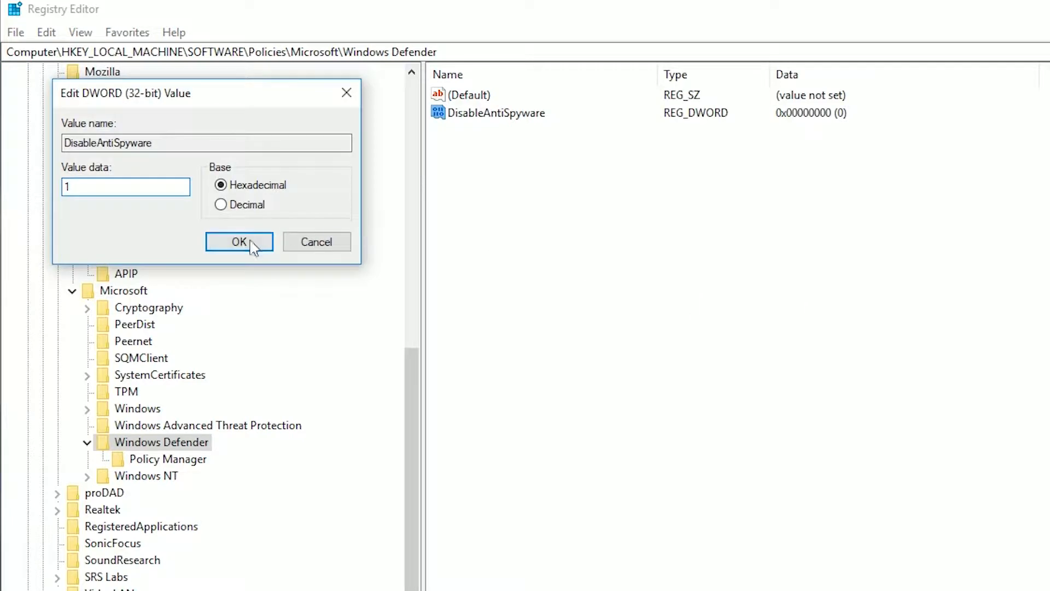
click(239, 242)
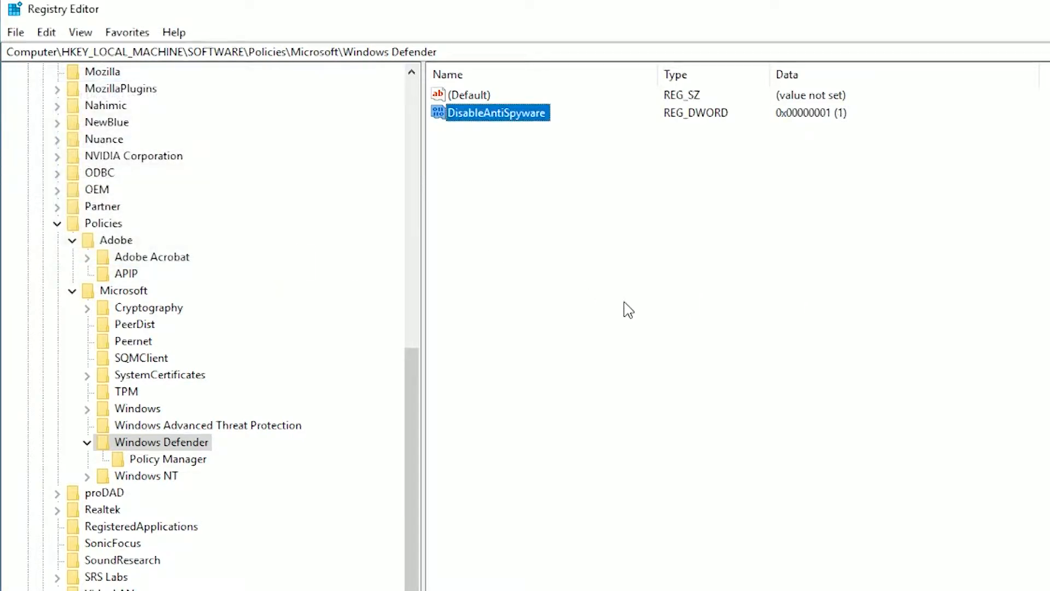